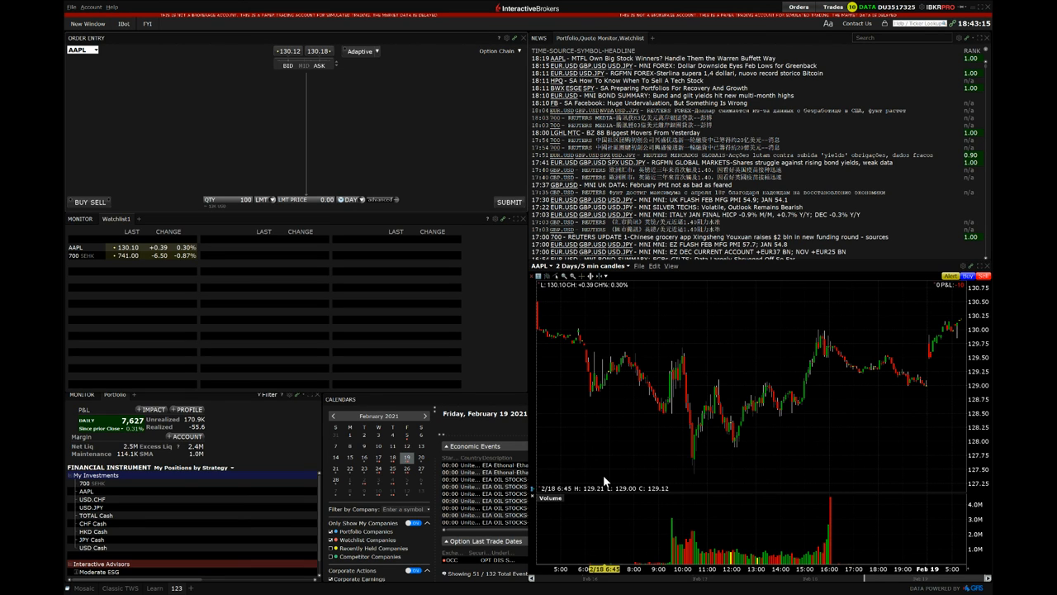
{"action": "mouse_move", "coordinate": [598, 479]}
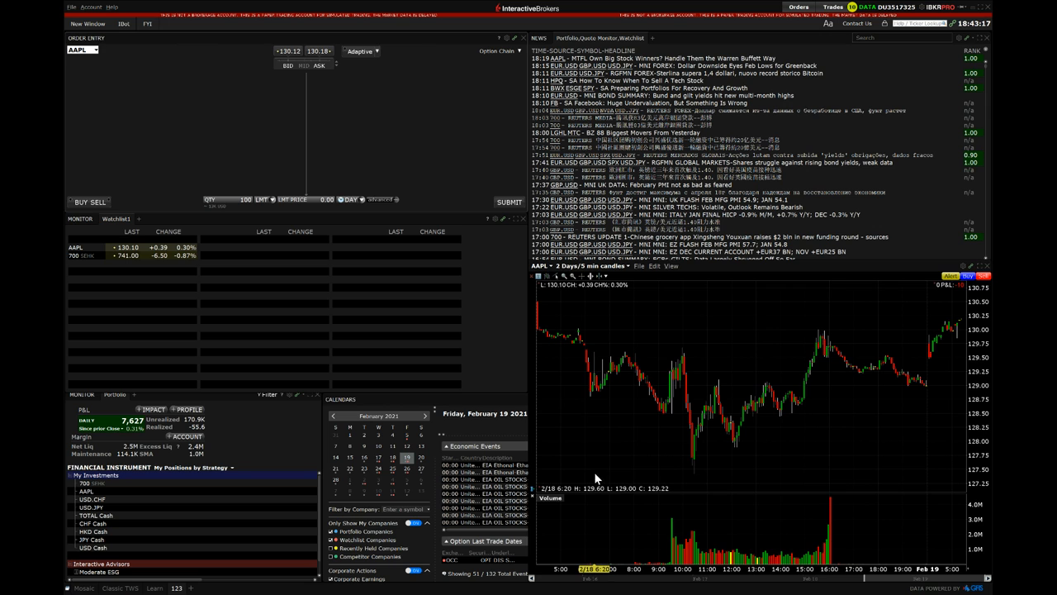
{"action": "mouse_move", "coordinate": [463, 495]}
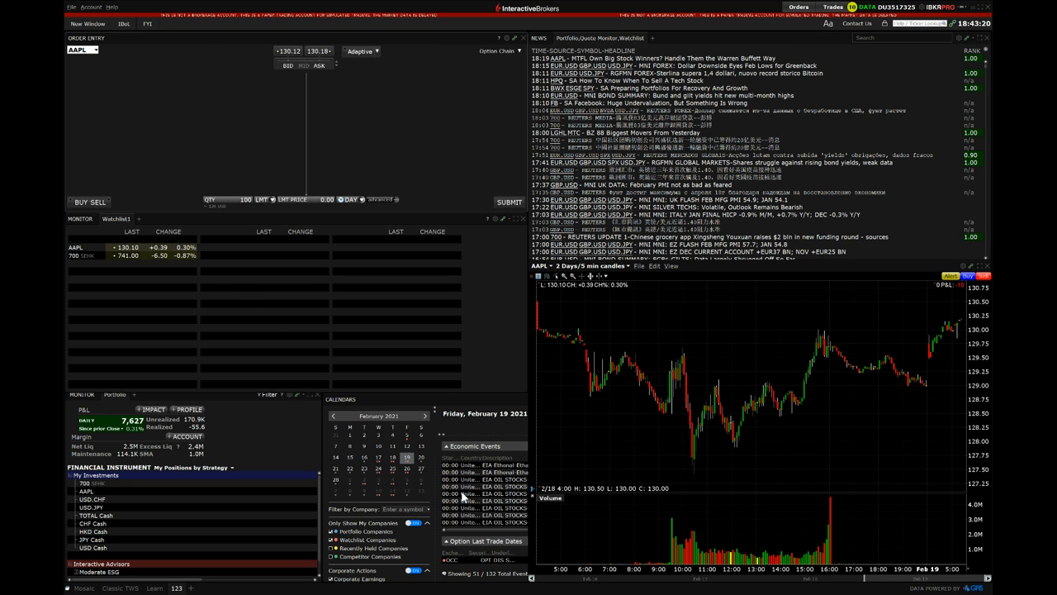
{"action": "mouse_move", "coordinate": [555, 377]}
{"action": "type", "text": "GBP.JPY"}
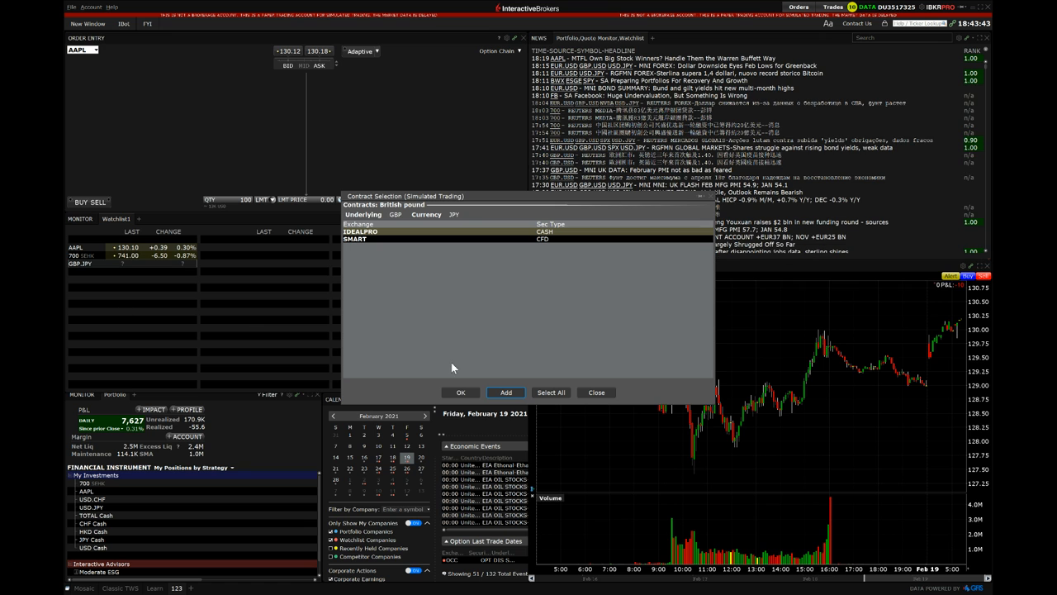
- Add the GBP.JPY IDEALPRO cash forex pair as a new watchlist row
{"action": "left_click", "coordinate": [596, 393]}
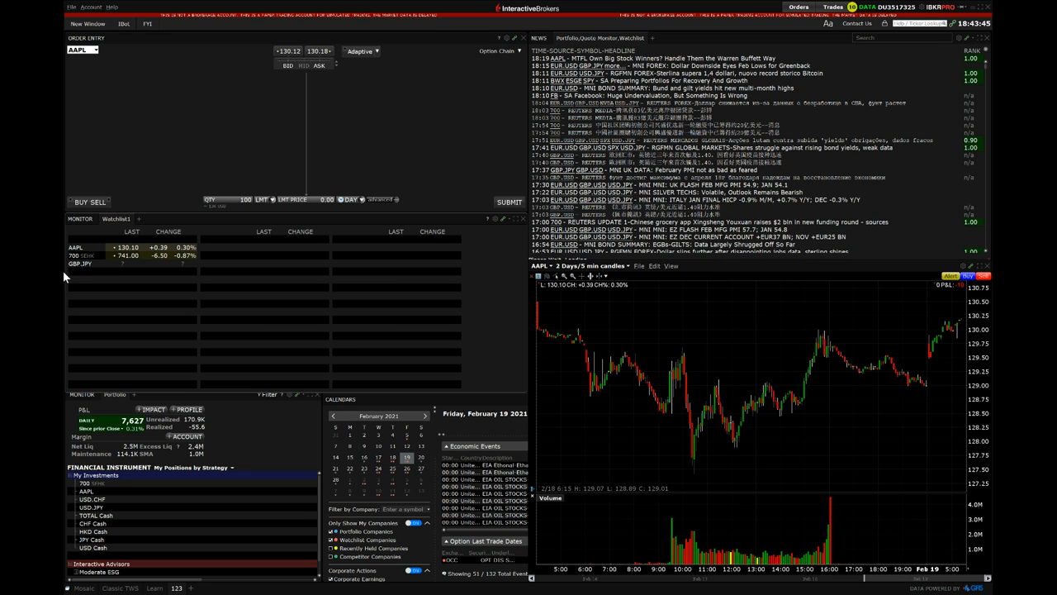
- Load GBP.JPY into Order Entry and the chart, and set quantity to 1K
{"action": "left_click", "coordinate": [80, 264]}
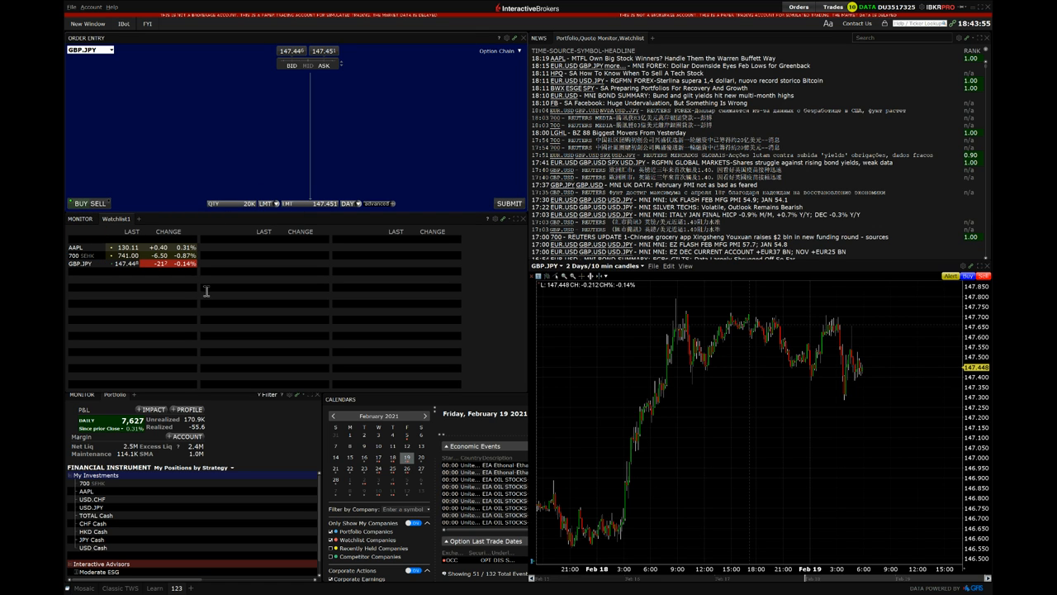
{"action": "left_click", "coordinate": [249, 203]}
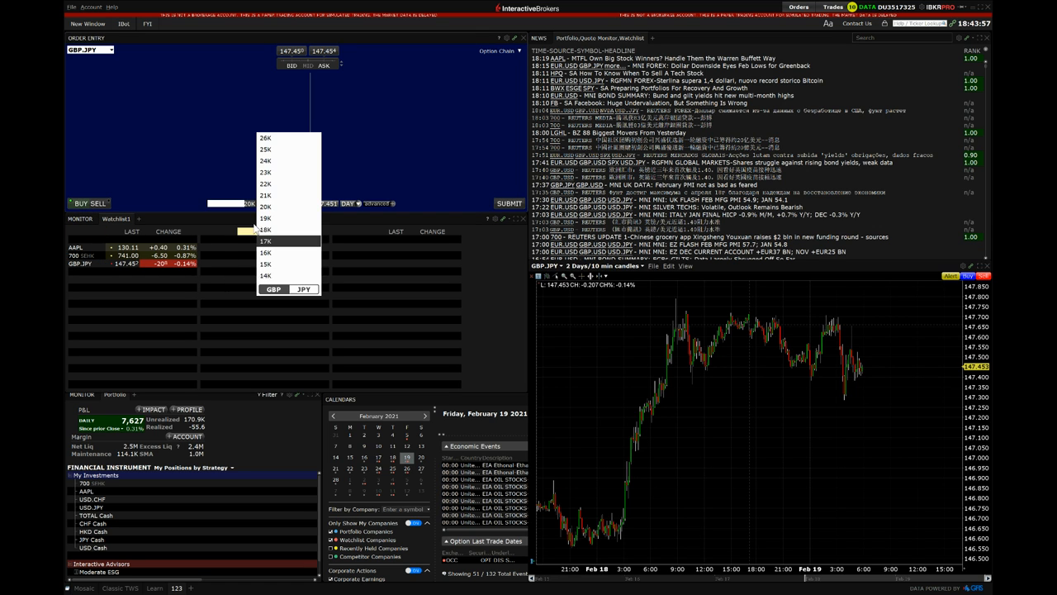
{"action": "scroll", "scroll_direction": "down", "scroll_amount": 3}
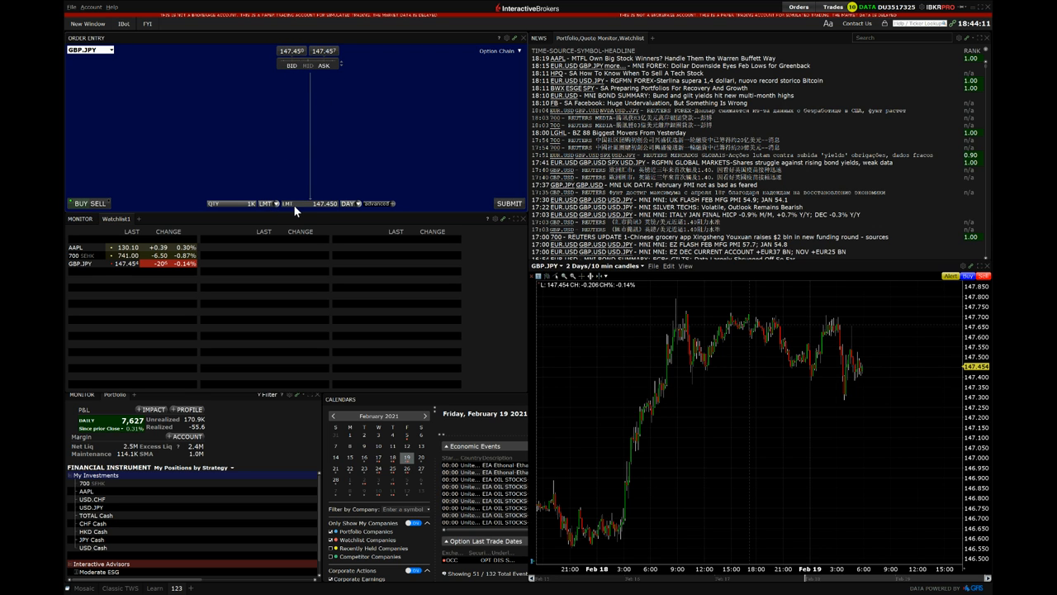
- Switch the GBP.JPY order type from LMT to MKT and submit it for confirmation
{"action": "left_click", "coordinate": [310, 204]}
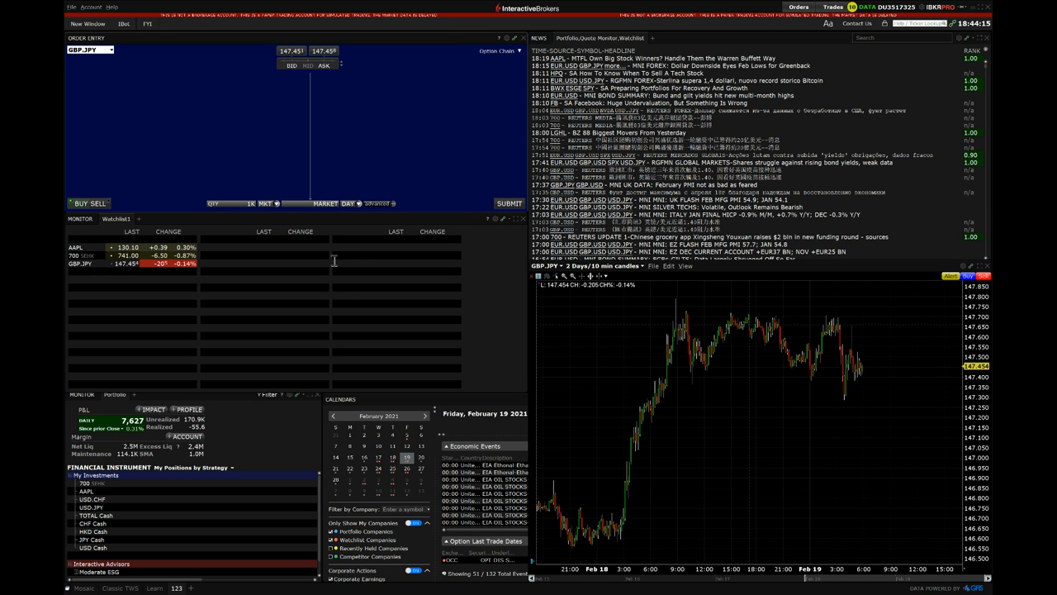
{"action": "mouse_move", "coordinate": [332, 191]}
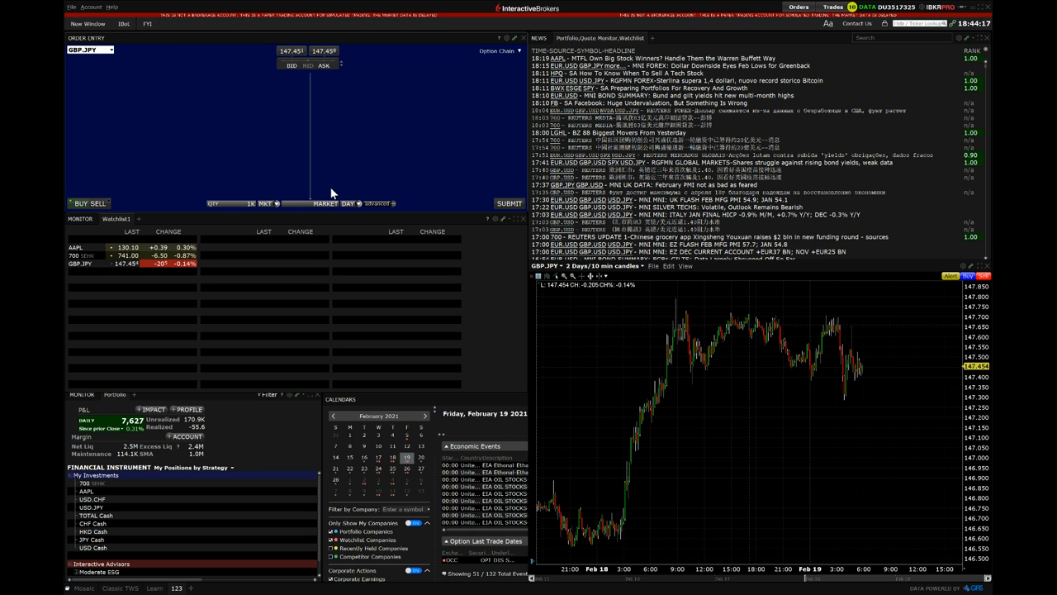
{"action": "mouse_move", "coordinate": [482, 217]}
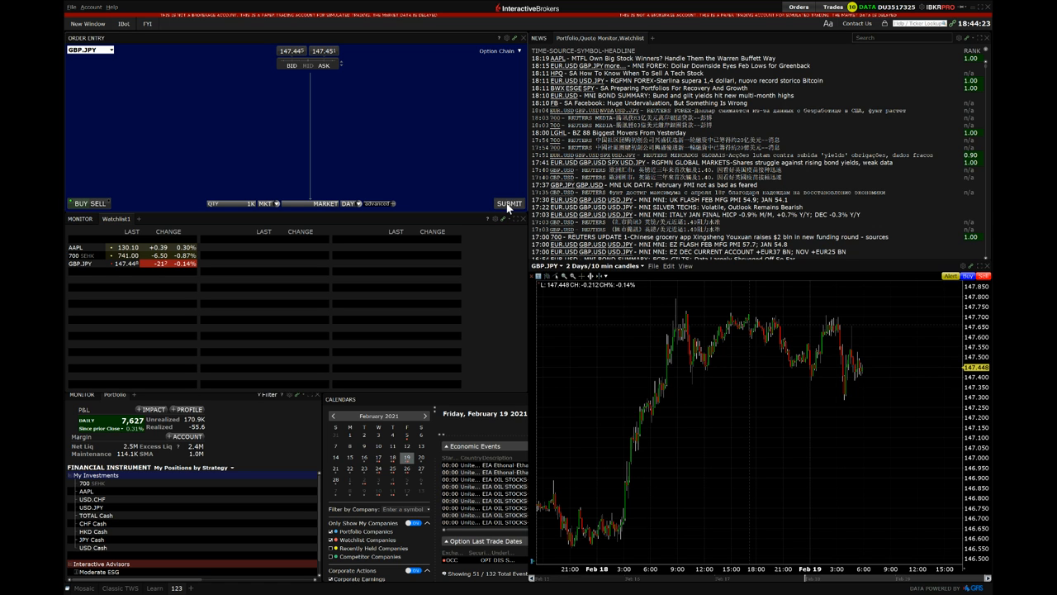
{"action": "left_click", "coordinate": [508, 203]}
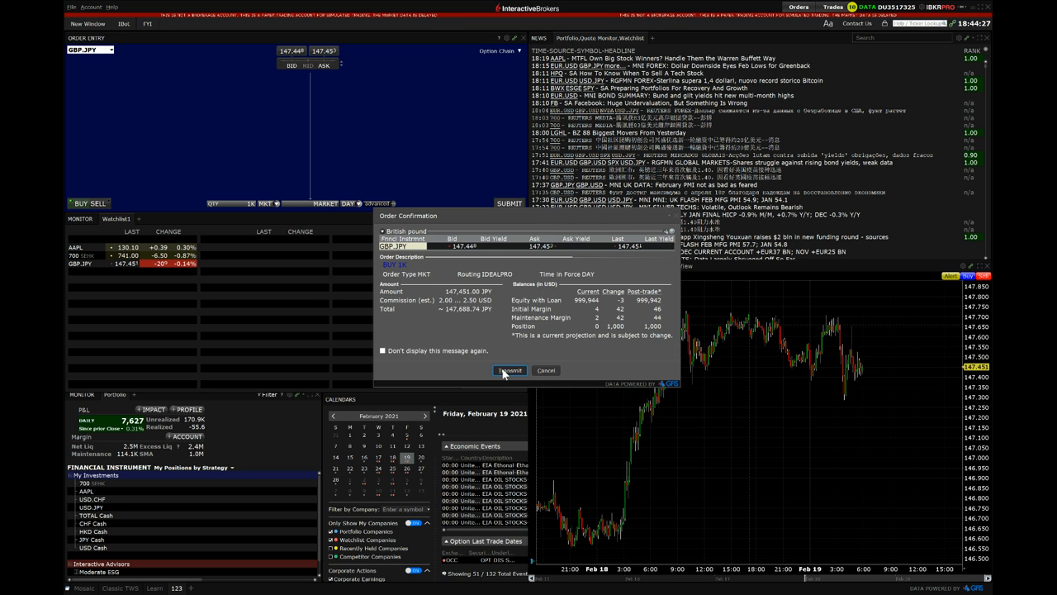
- Transmit the 1K GBP.JPY market buy, opening a long position, and go to Portfolio
{"action": "left_click", "coordinate": [509, 370]}
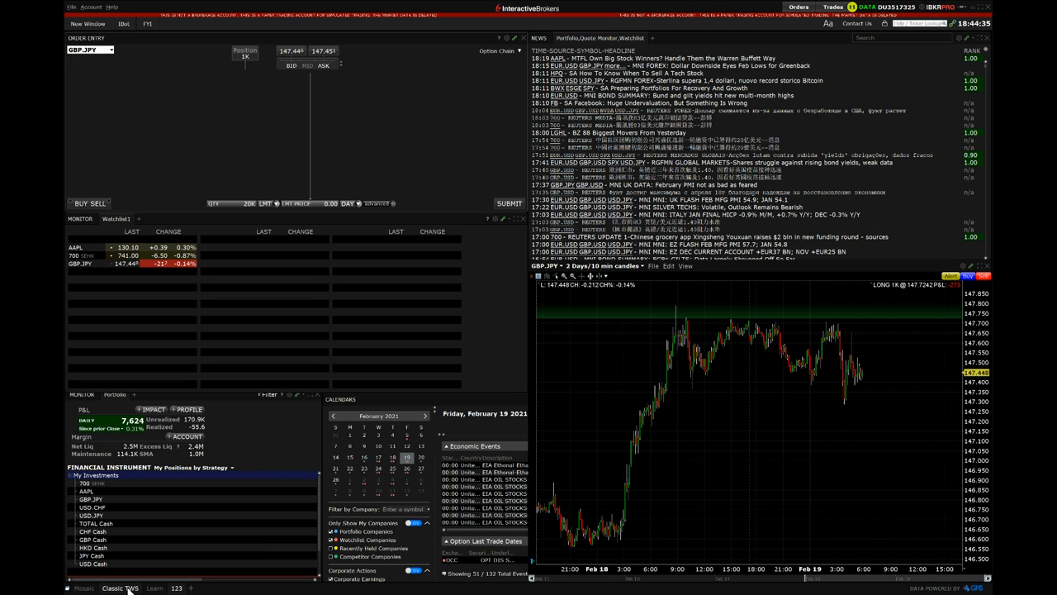
{"action": "left_click", "coordinate": [119, 588]}
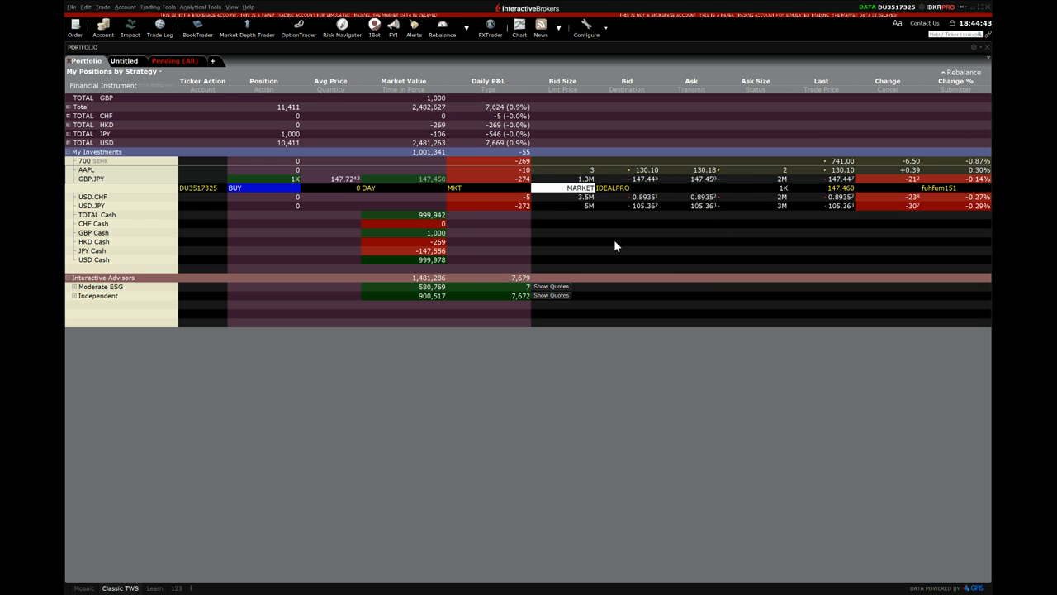
{"action": "mouse_move", "coordinate": [324, 206]}
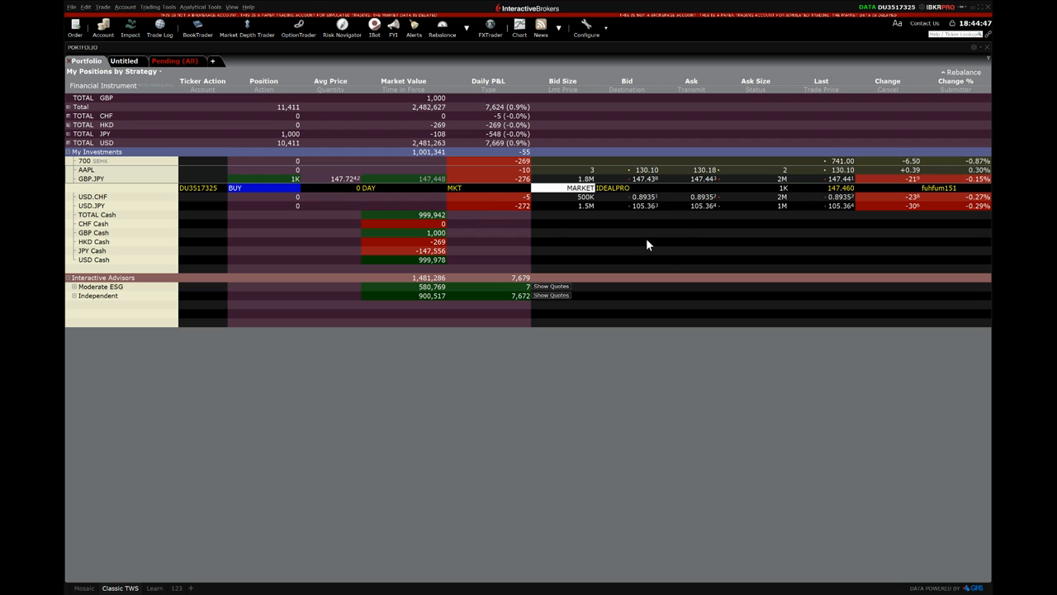
{"action": "mouse_move", "coordinate": [479, 192]}
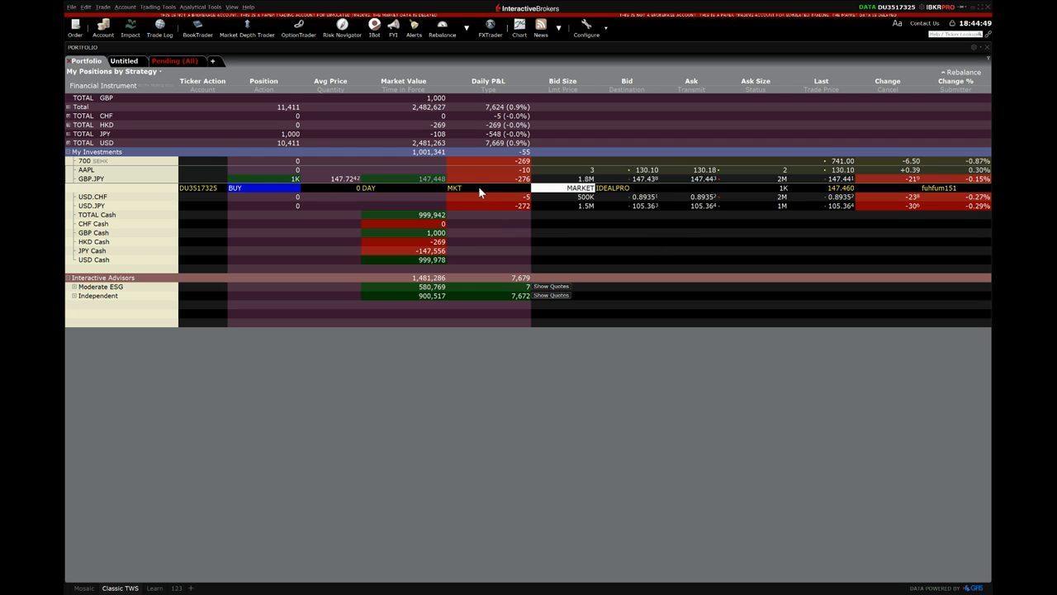
- Bring up the action menu for the 1K GBP.JPY position under My Investments
{"action": "right_click", "coordinate": [482, 195]}
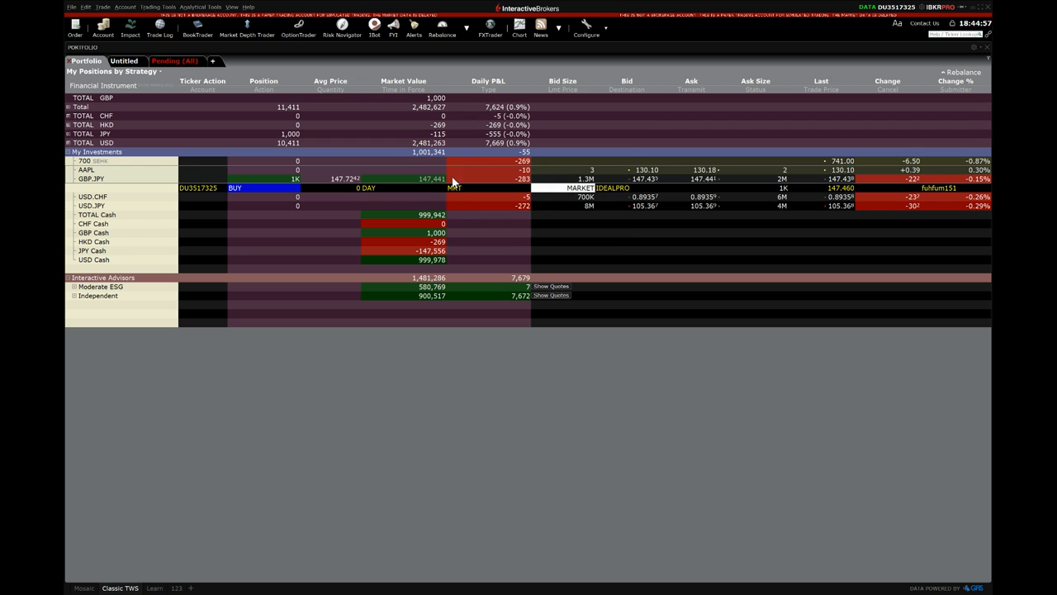
{"action": "right_click", "coordinate": [454, 179]}
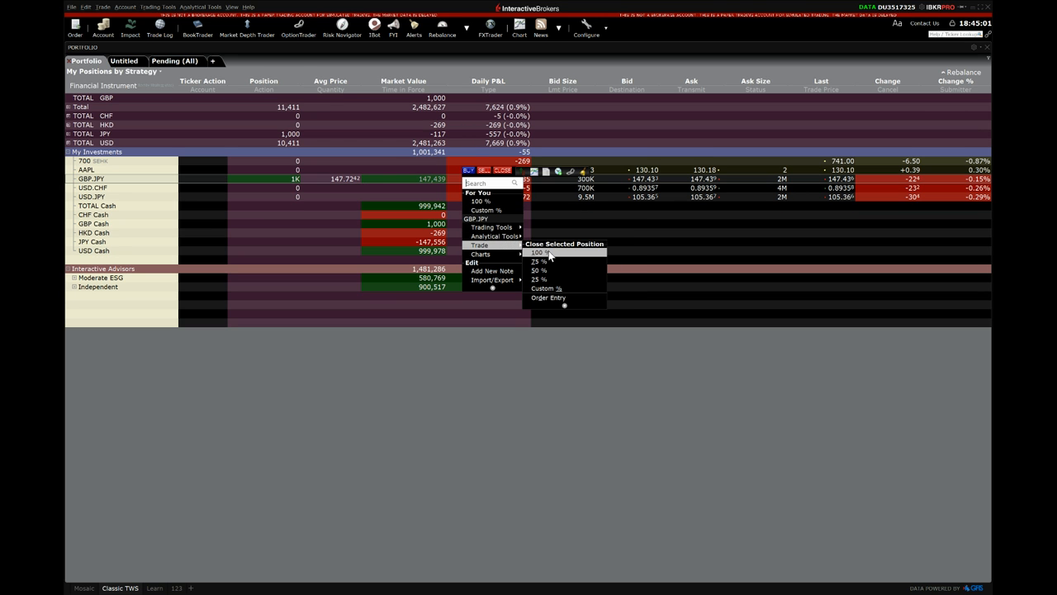
{"action": "mouse_move", "coordinate": [565, 263]}
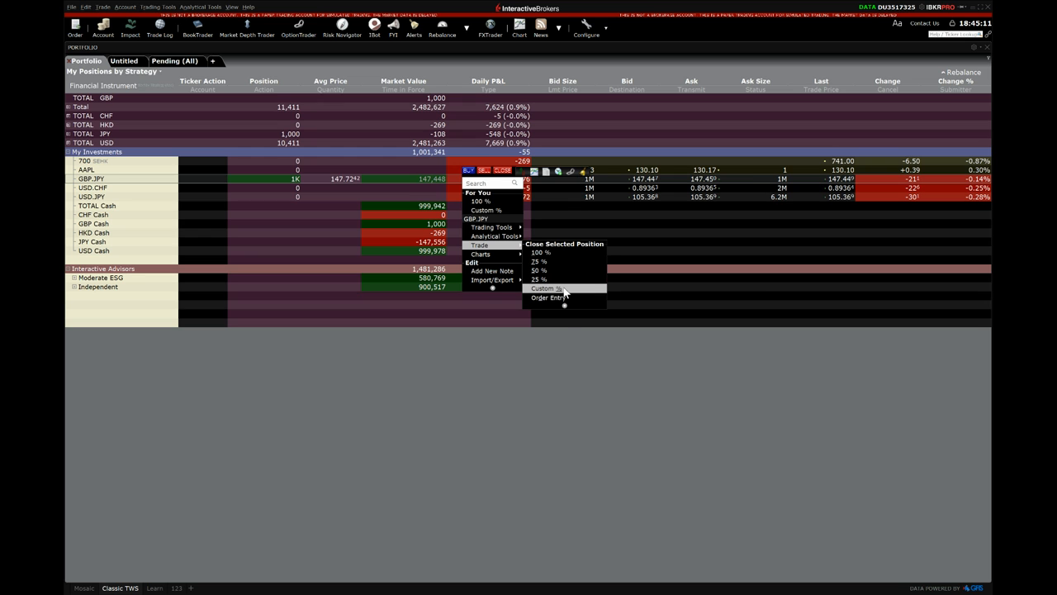
- Choose Trade > Close Selected Position > Custom % for the GBP.JPY position
{"action": "left_click", "coordinate": [545, 287]}
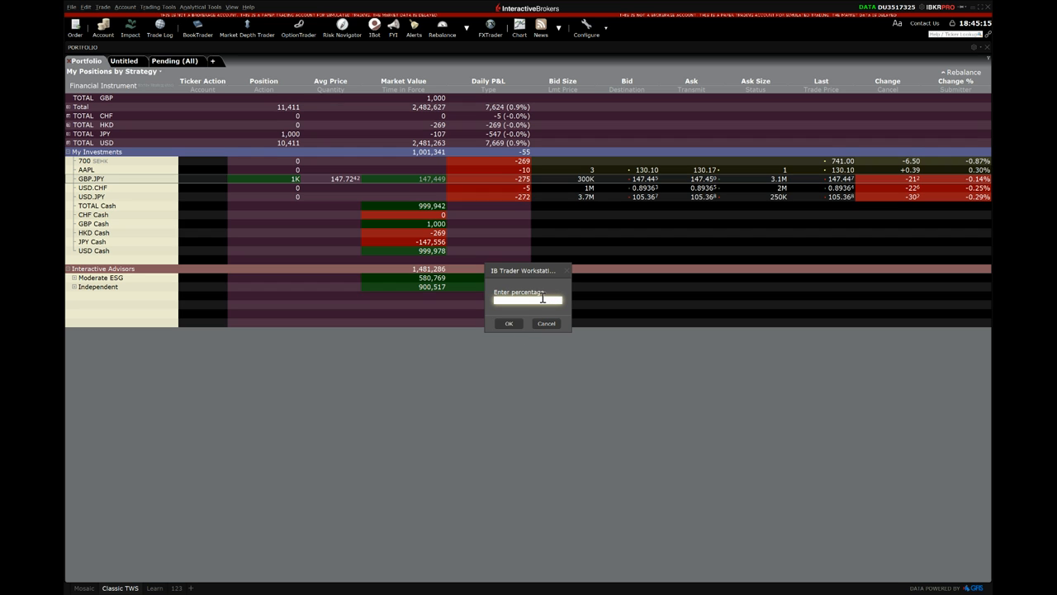
- Close 100% of the GBP.JPY position with a transmitted sell limit order, leaving zero
{"action": "type", "text": "100"}
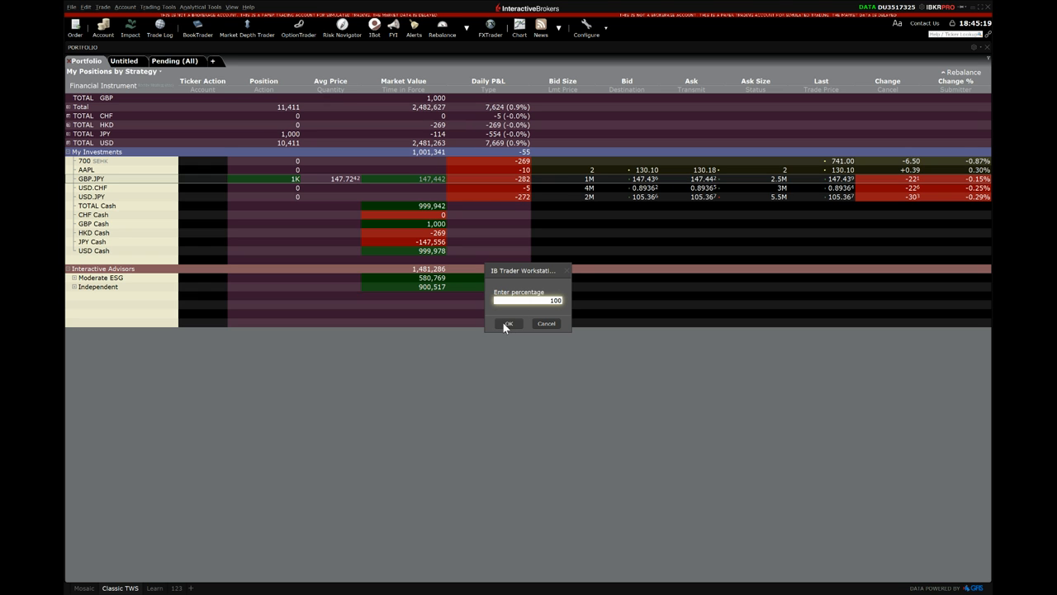
{"action": "left_click", "coordinate": [509, 322]}
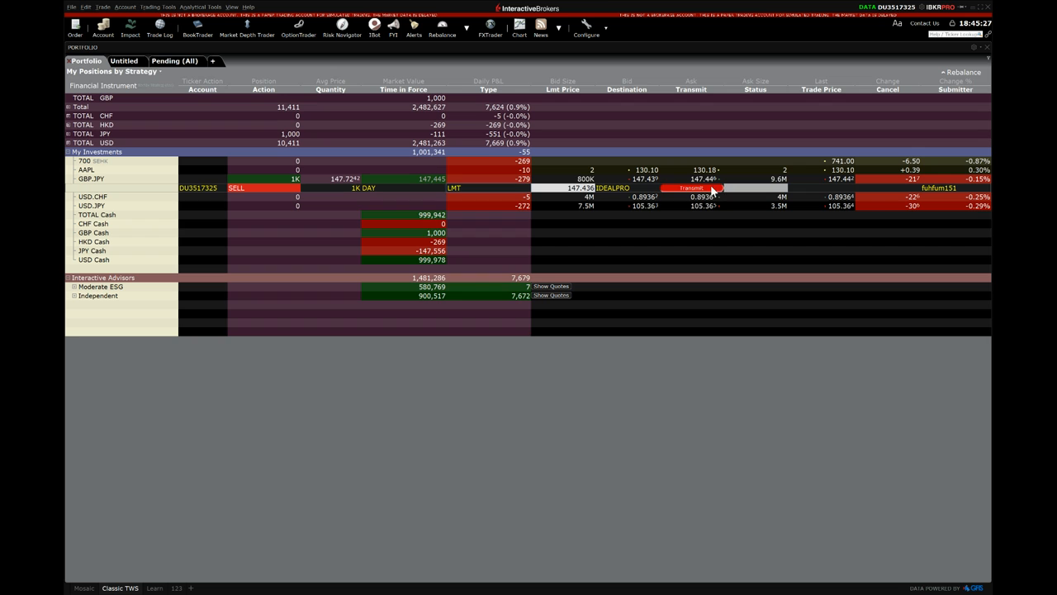
{"action": "left_click", "coordinate": [690, 188]}
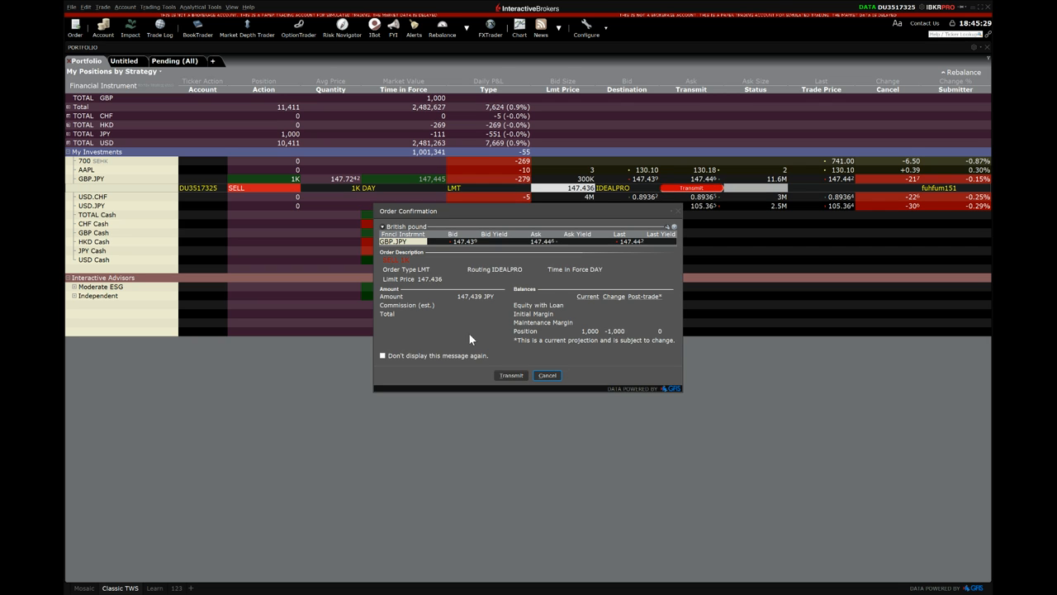
{"action": "left_click", "coordinate": [510, 375]}
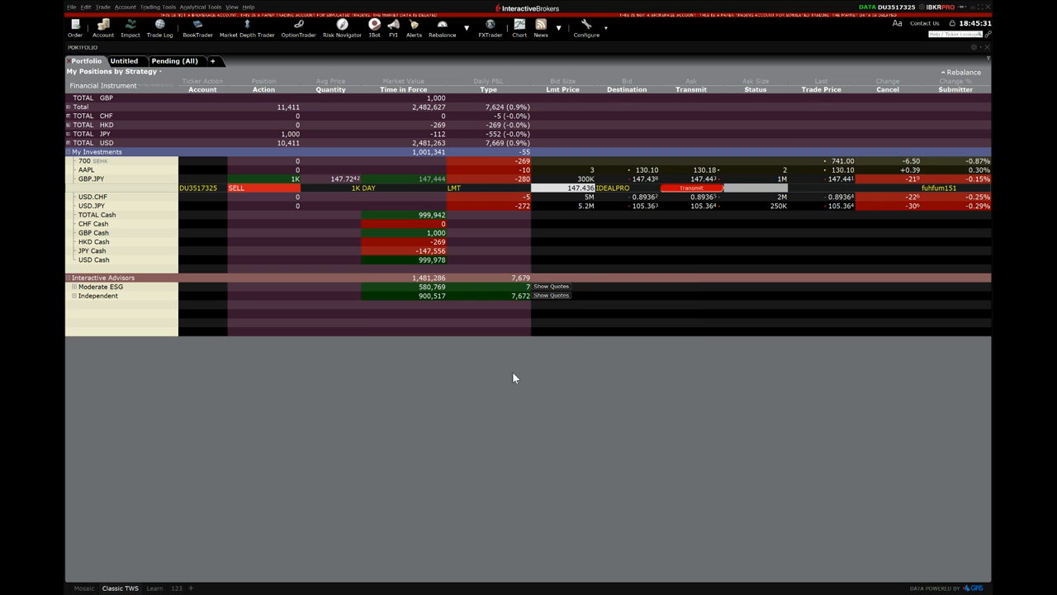
{"action": "left_click", "coordinate": [690, 188]}
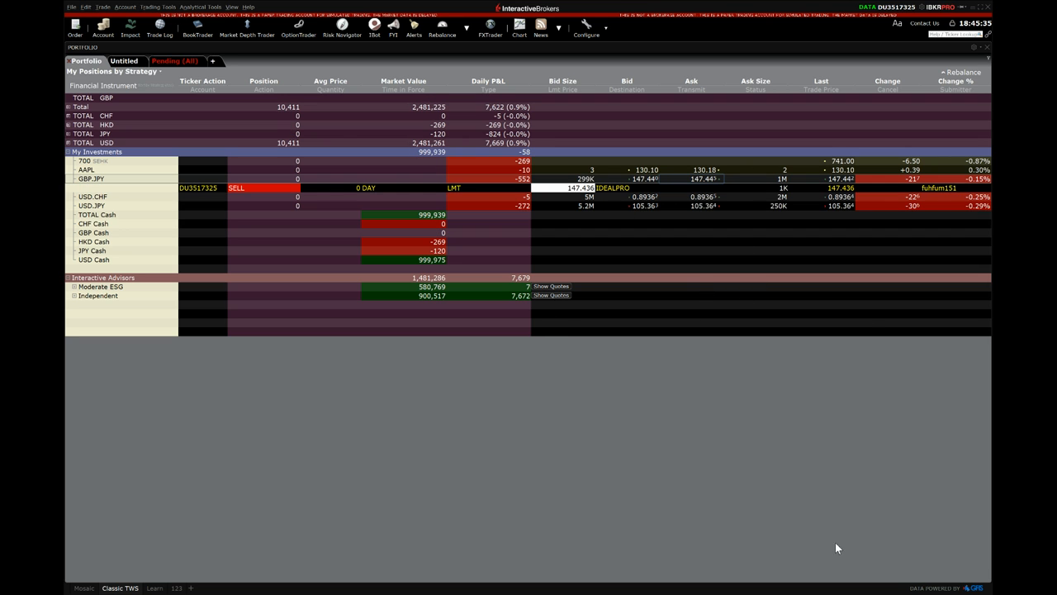
{"action": "mouse_move", "coordinate": [669, 539]}
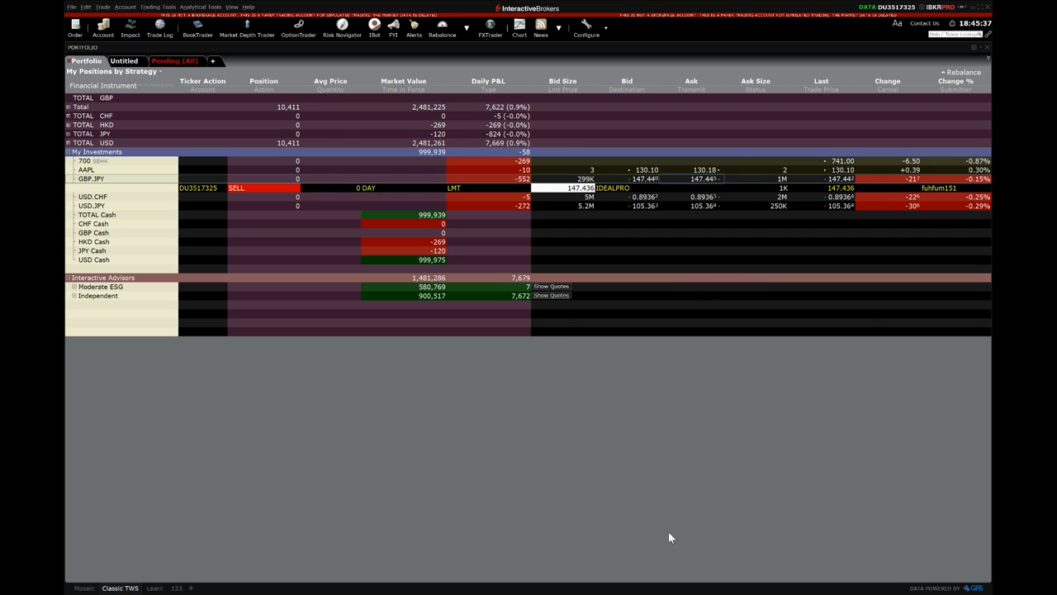
{"action": "mouse_move", "coordinate": [154, 570]}
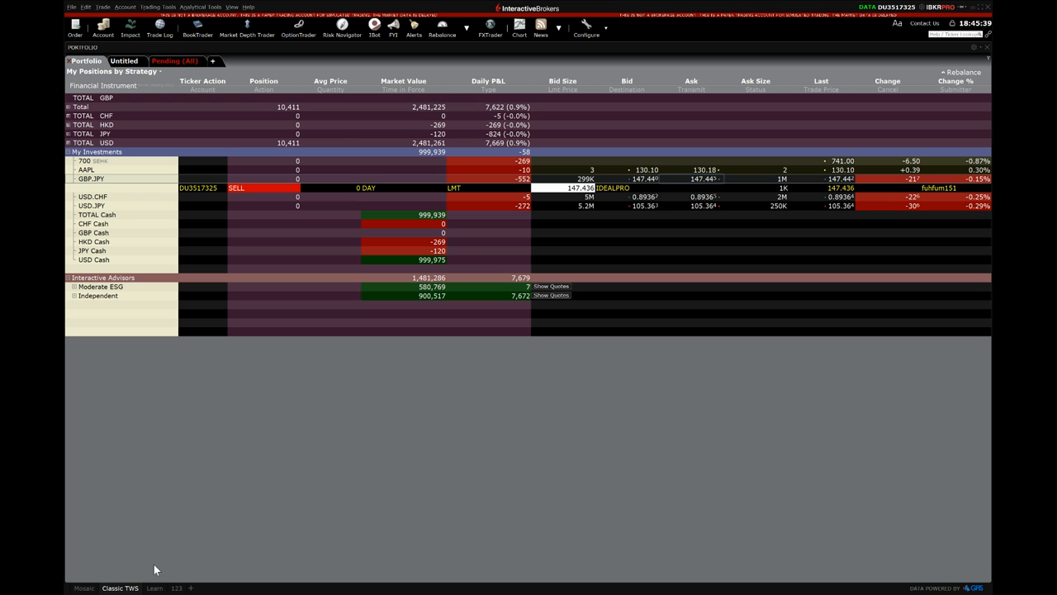